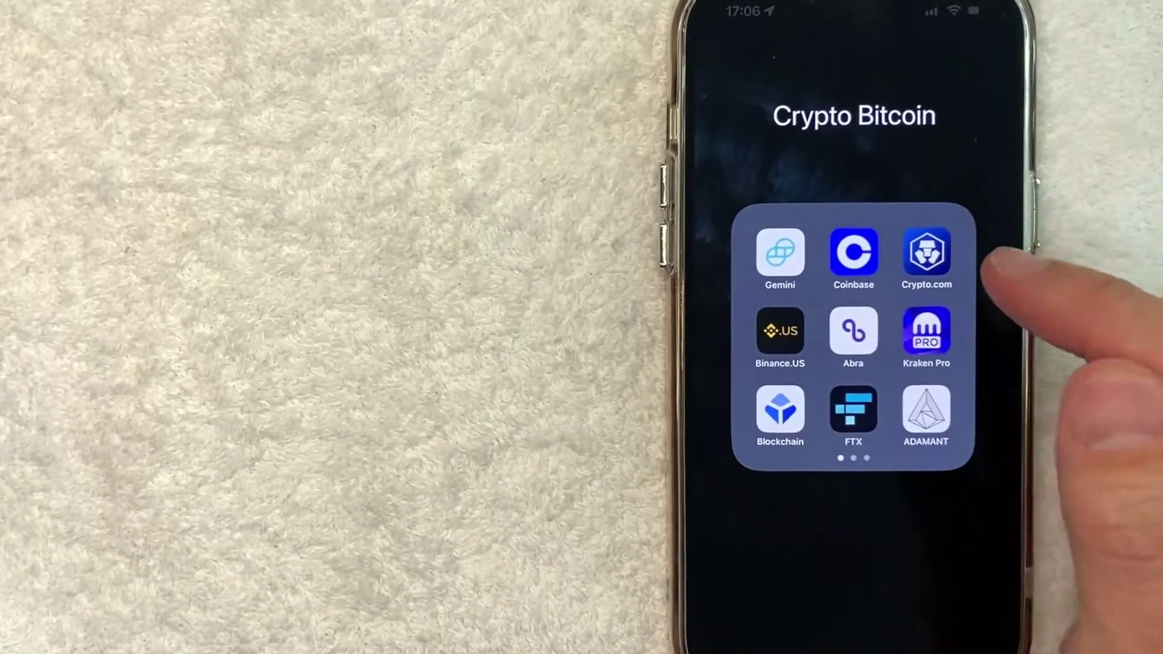
Step: Launch the Crypto.com app from the Crypto Bitcoin folder to reach its home dashboard
click(926, 258)
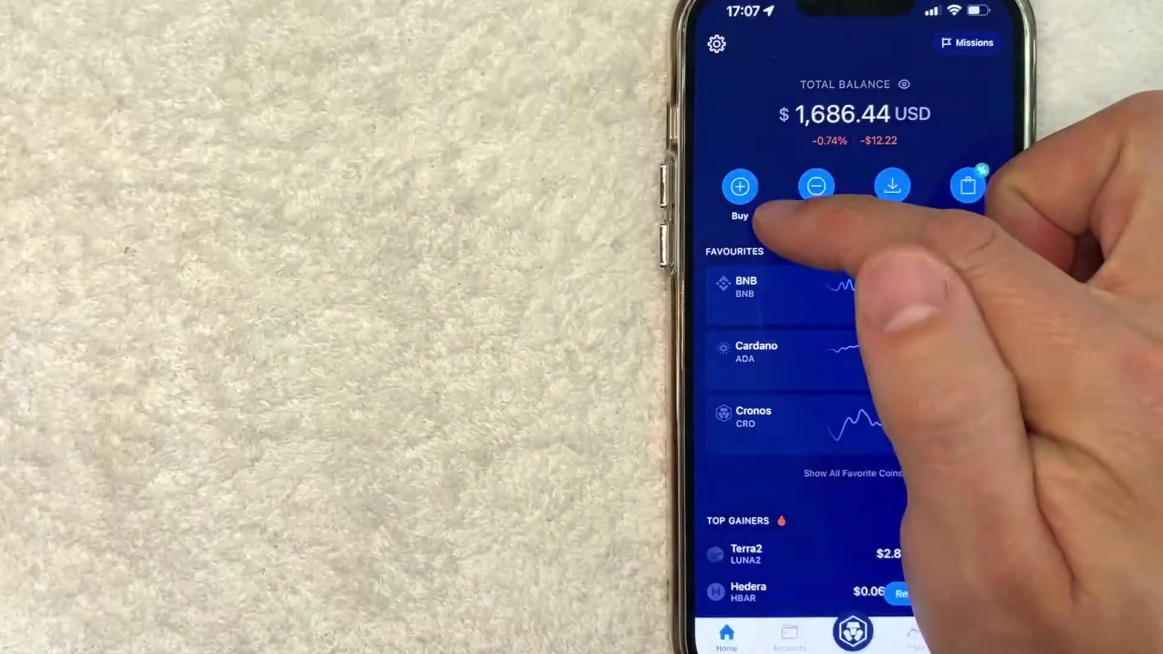
Step: Open the Buy Cryptocurrency coin list from the Crypto.com home dashboard
click(739, 187)
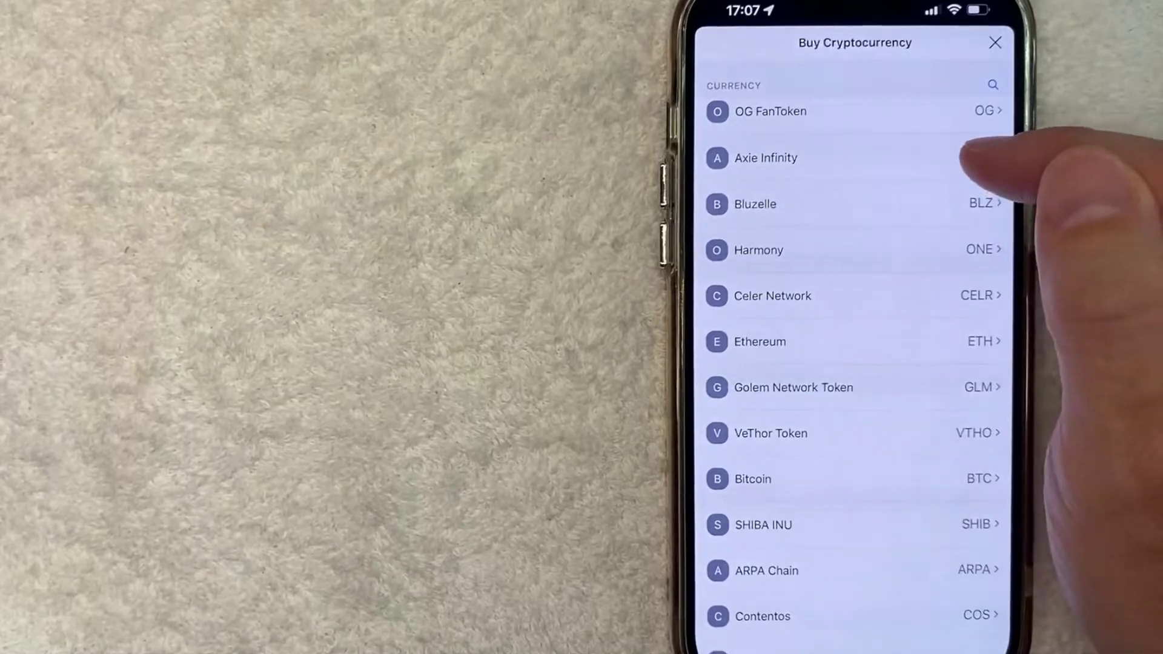
Step: Select Axie Infinity (AXS) from the Buy Cryptocurrency list for a 3 AXS order
click(765, 158)
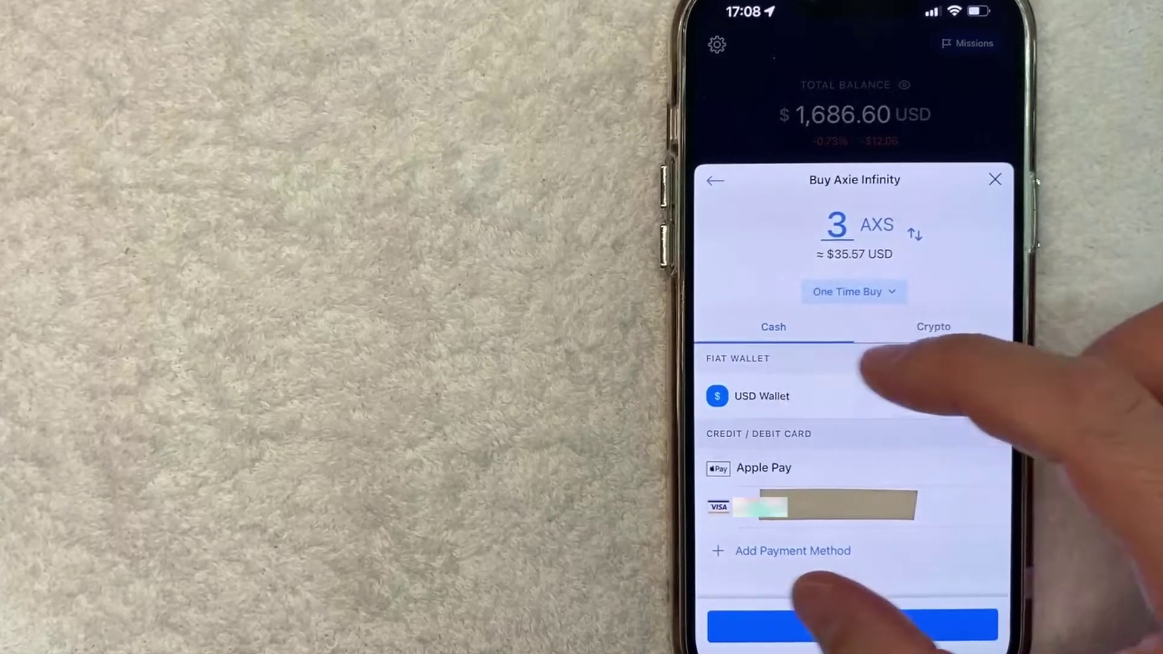
Step: Choose Apple Pay as payment and submit the Buy AXS order, raising the 2.99% fee notice
click(760, 396)
text(20)
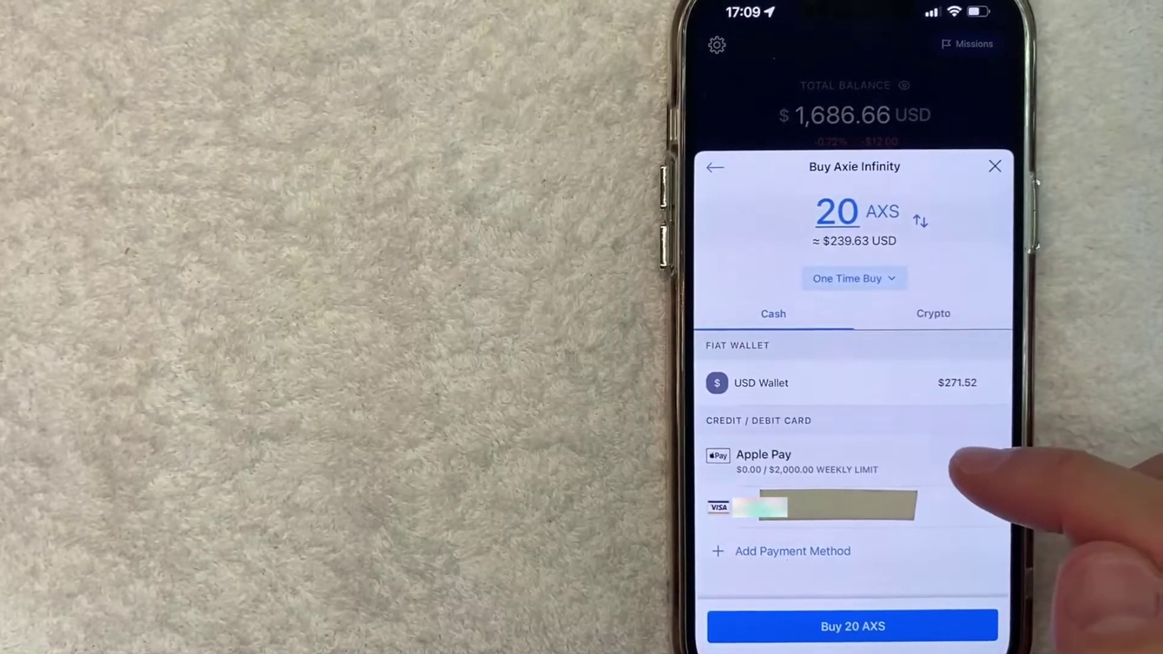
click(764, 455)
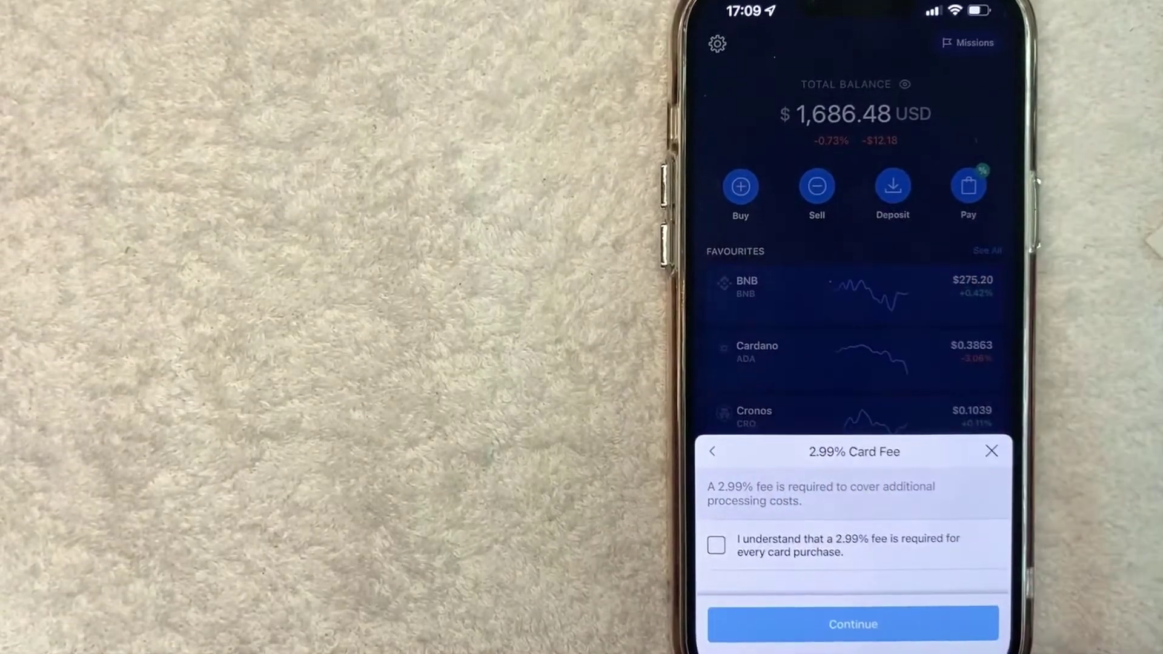
Step: Accept the 2.99% card fee and confirm the 3.00 AXS, $36.65 order with Apple Pay
click(719, 546)
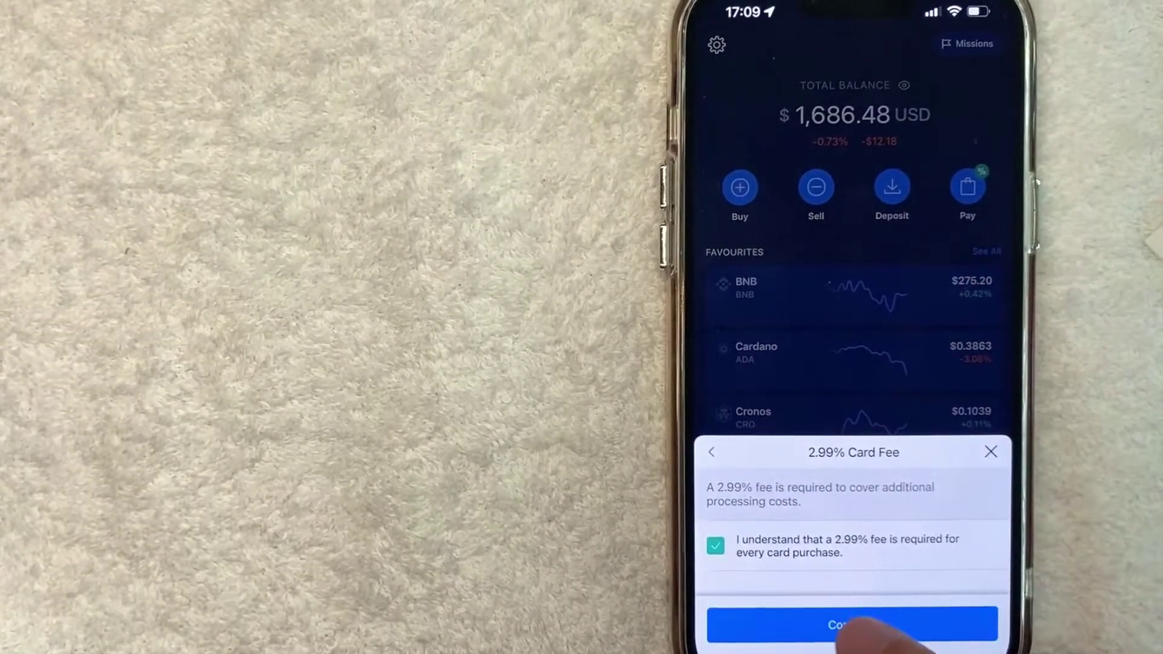
click(852, 624)
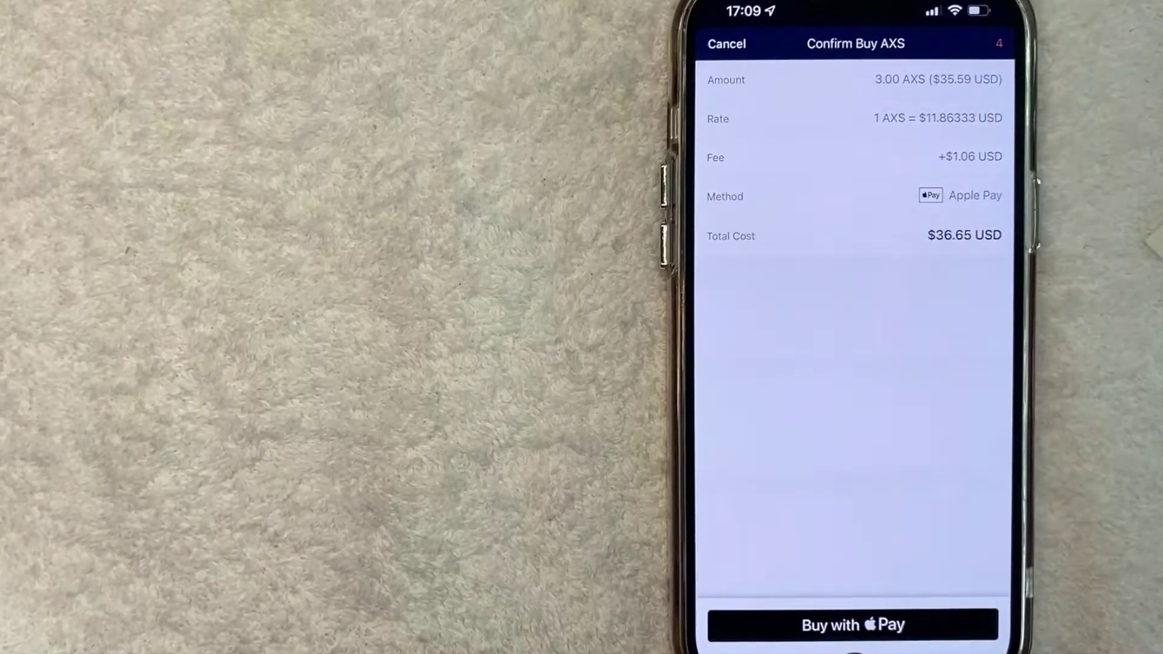
click(853, 626)
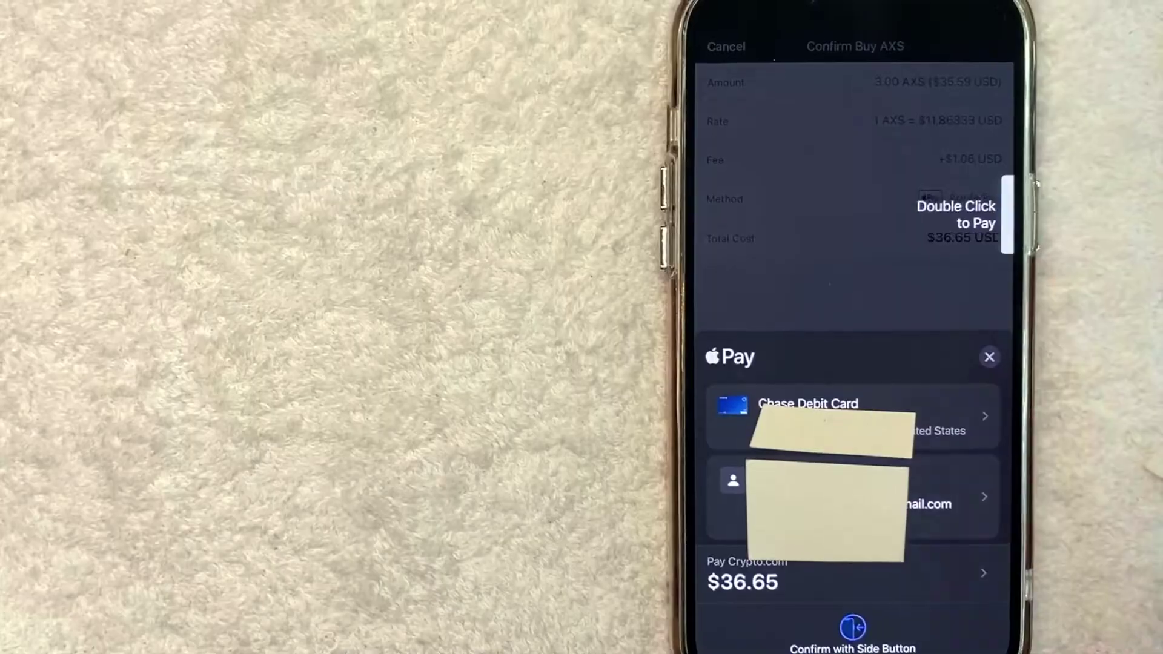